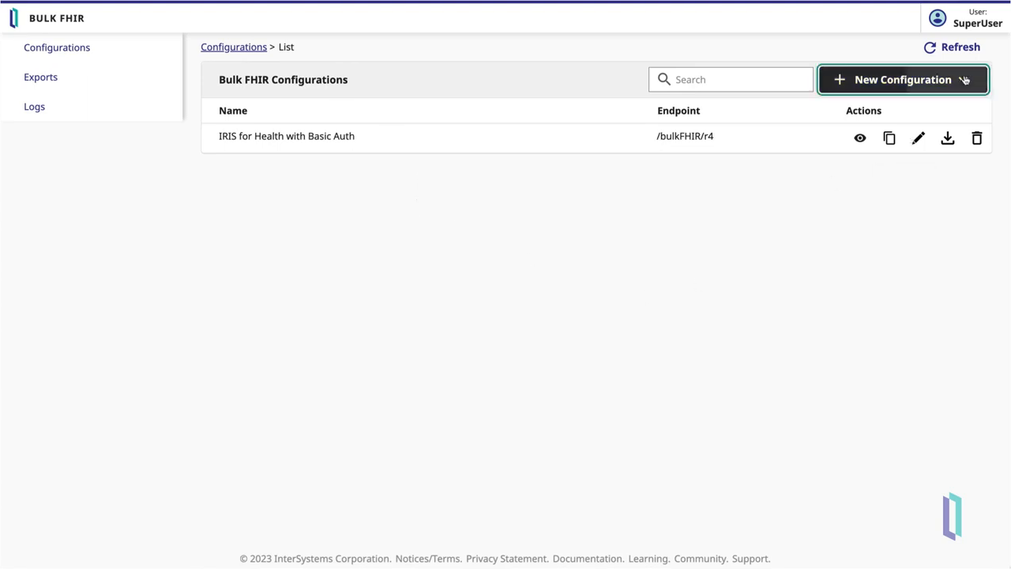
- Start a new configuration and enter the name beginning 'Bulk' on Configuration Settings
{"action": "left_click", "coordinate": [902, 79]}
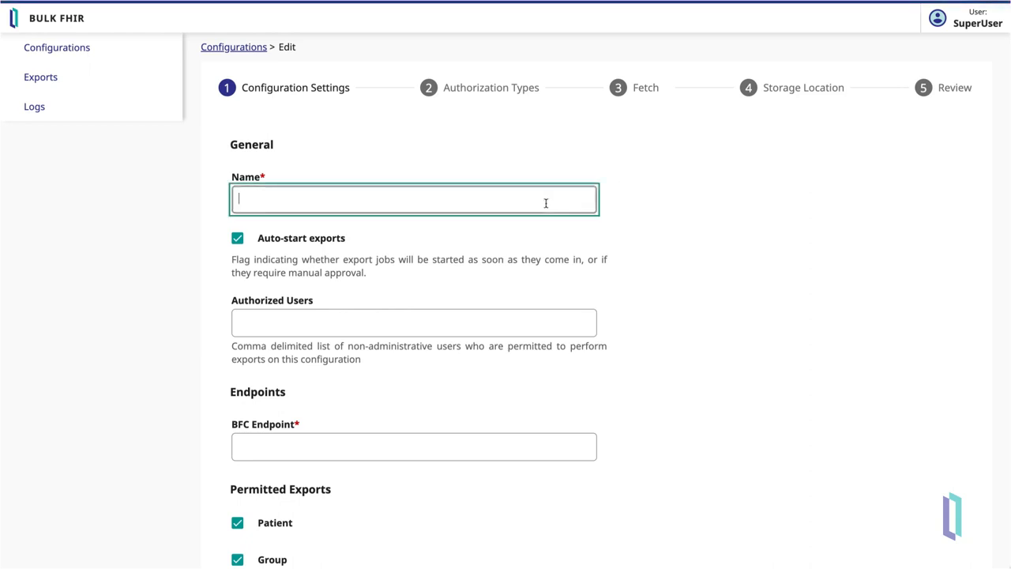
{"action": "type", "text": "Bulk"}
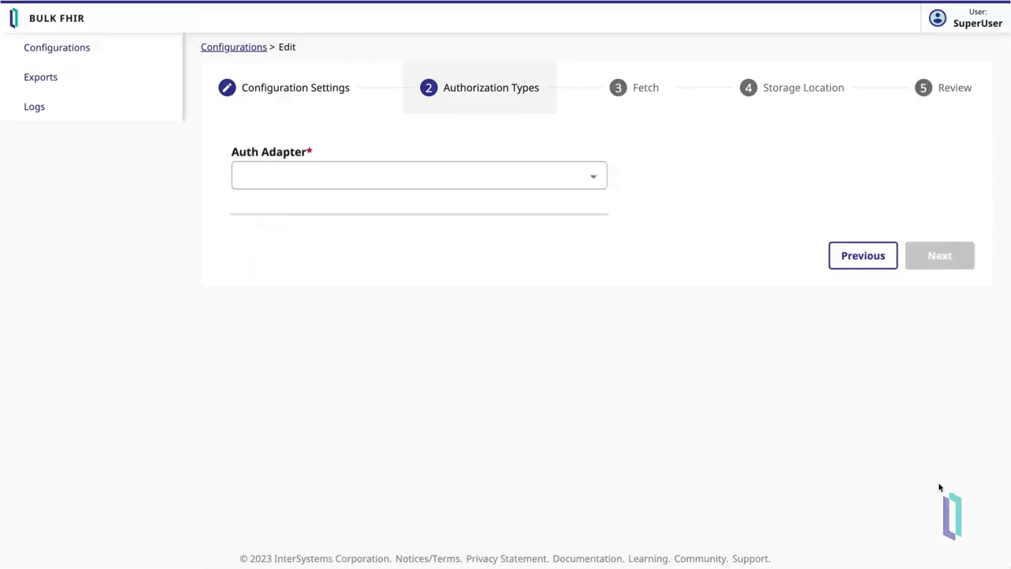
- Complete Authorization, Fetch (PureFHIR) and Storage (File adapter) steps and save BulkExportPatientGroup at /bulkfhir/patientgroup
{"action": "left_click", "coordinate": [939, 256]}
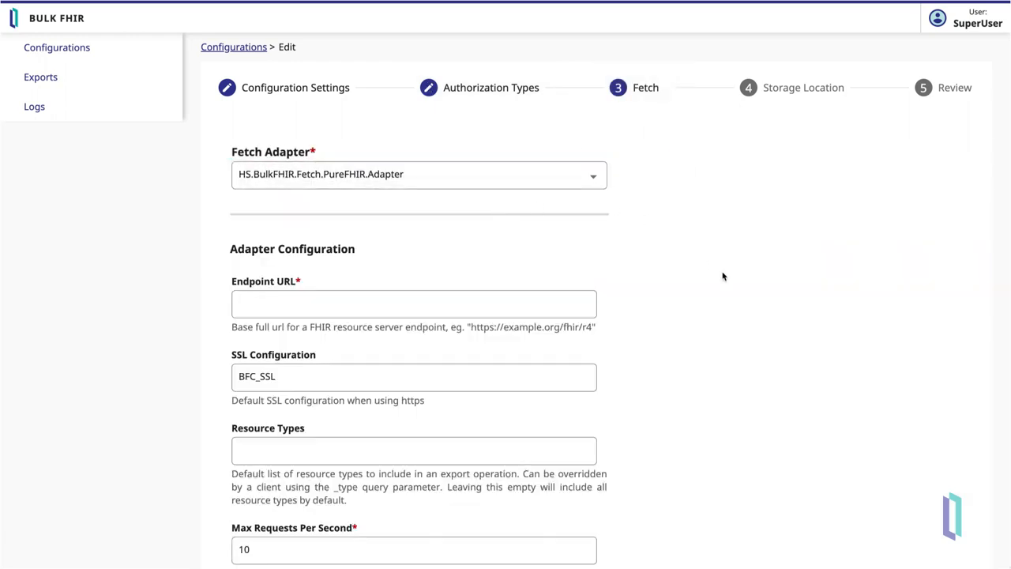
{"action": "scroll", "scroll_direction": "down", "scroll_amount": 3}
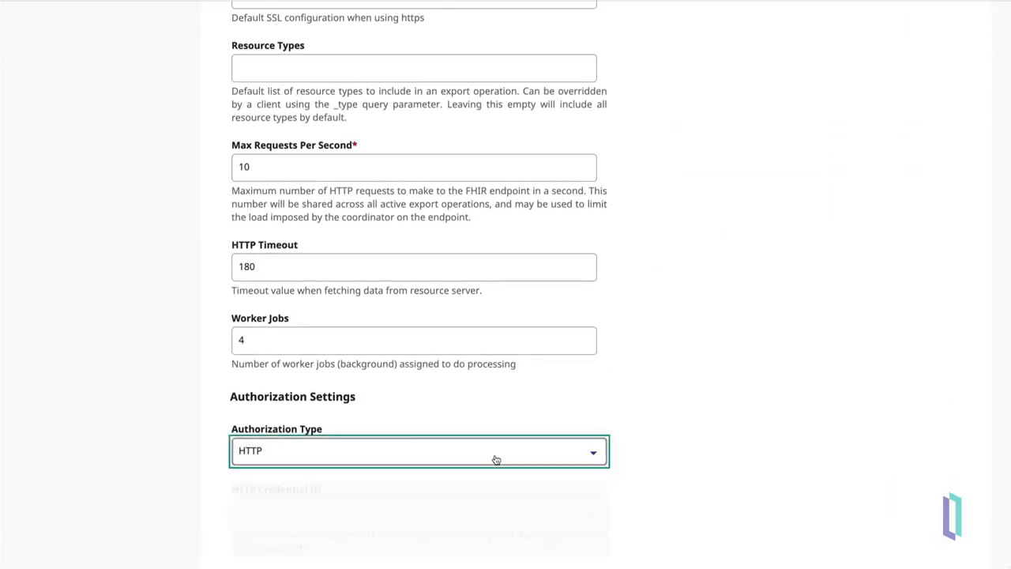
{"action": "left_click", "coordinate": [939, 256]}
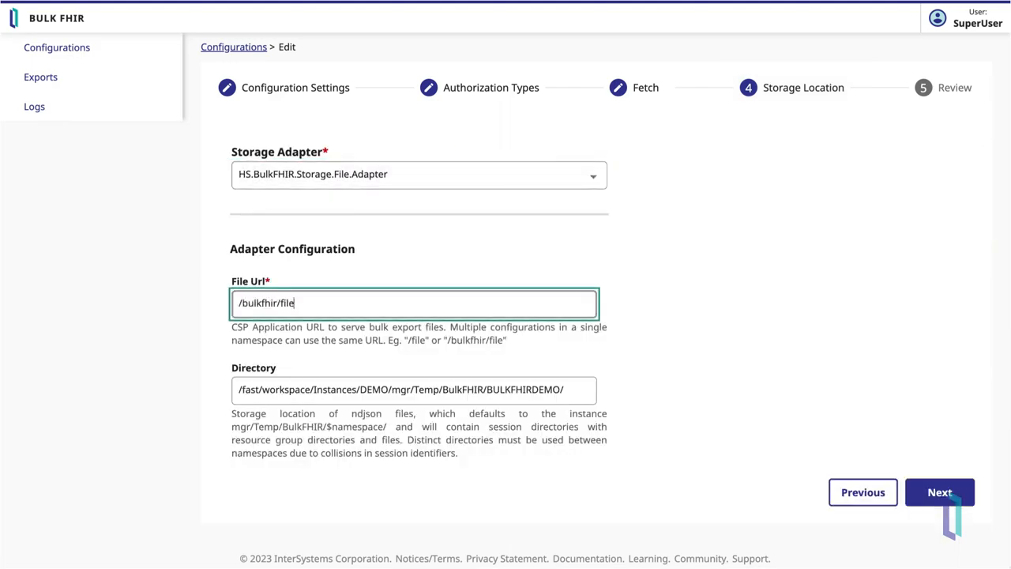
{"action": "left_click", "coordinate": [941, 493]}
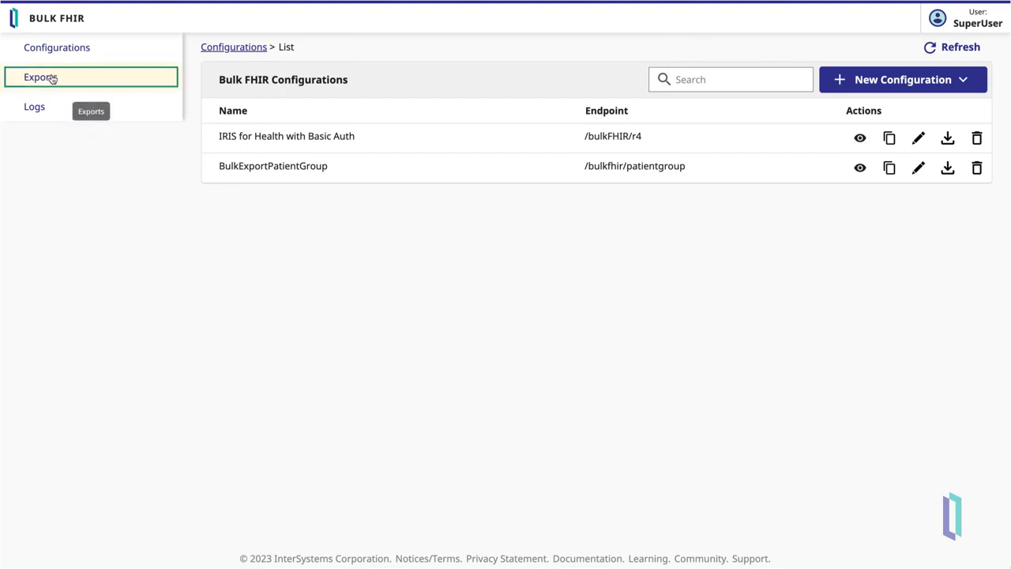
- Create a new export request as a group-level export for Group ID 10 and run it now
{"action": "left_click", "coordinate": [41, 76]}
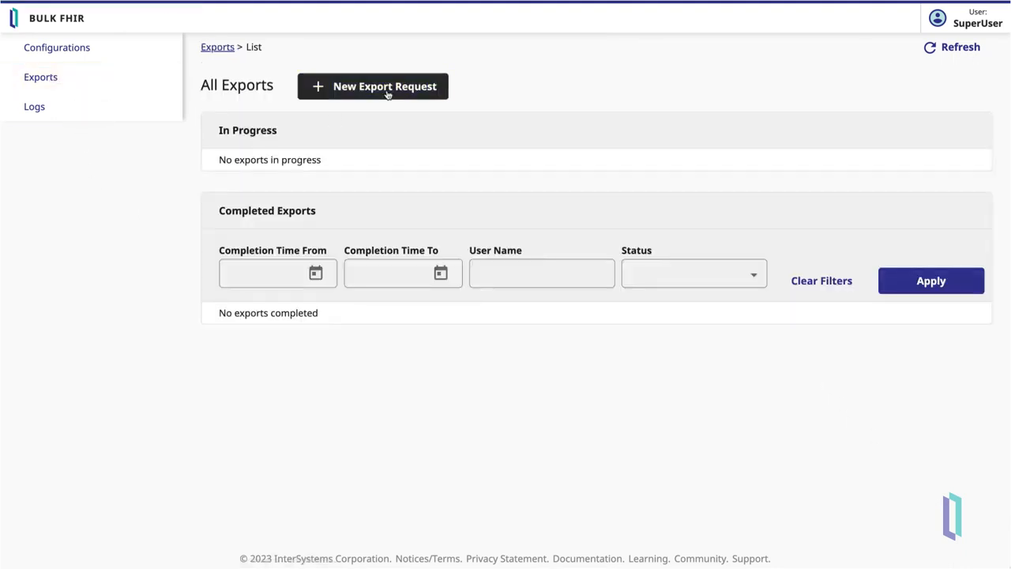
{"action": "left_click", "coordinate": [373, 85]}
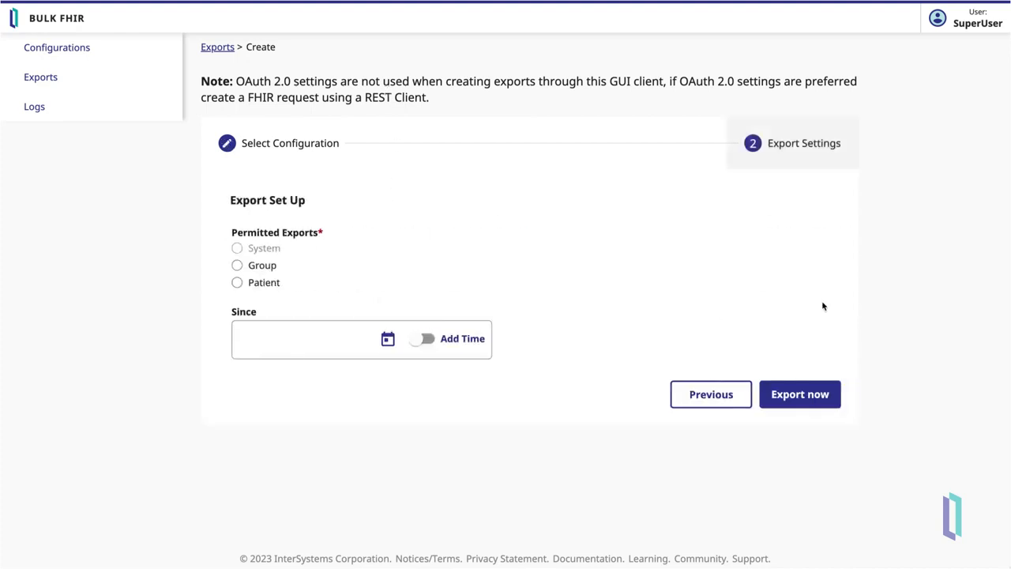
{"action": "left_click", "coordinate": [237, 265]}
{"action": "type", "text": "10"}
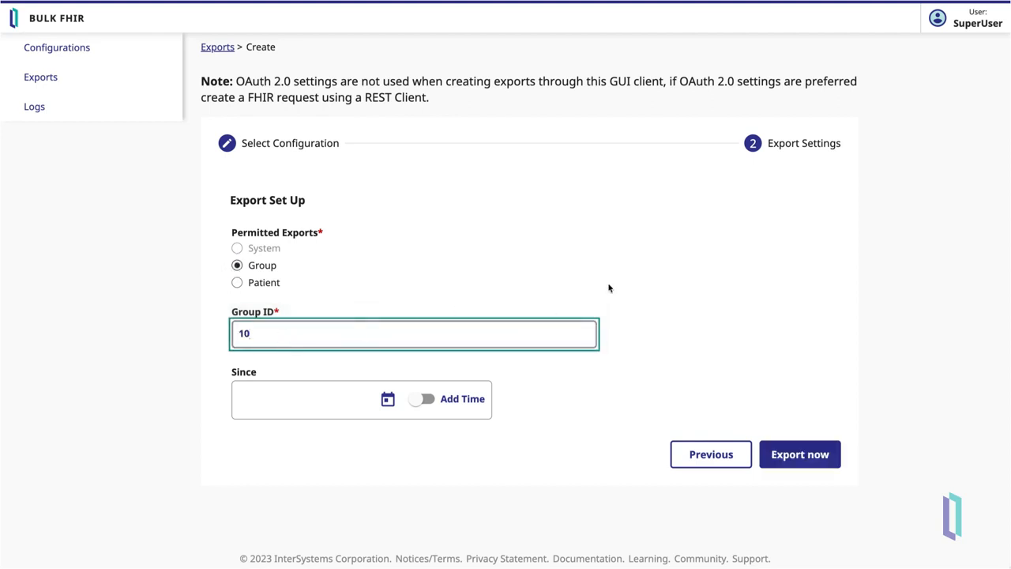
{"action": "left_click", "coordinate": [799, 454]}
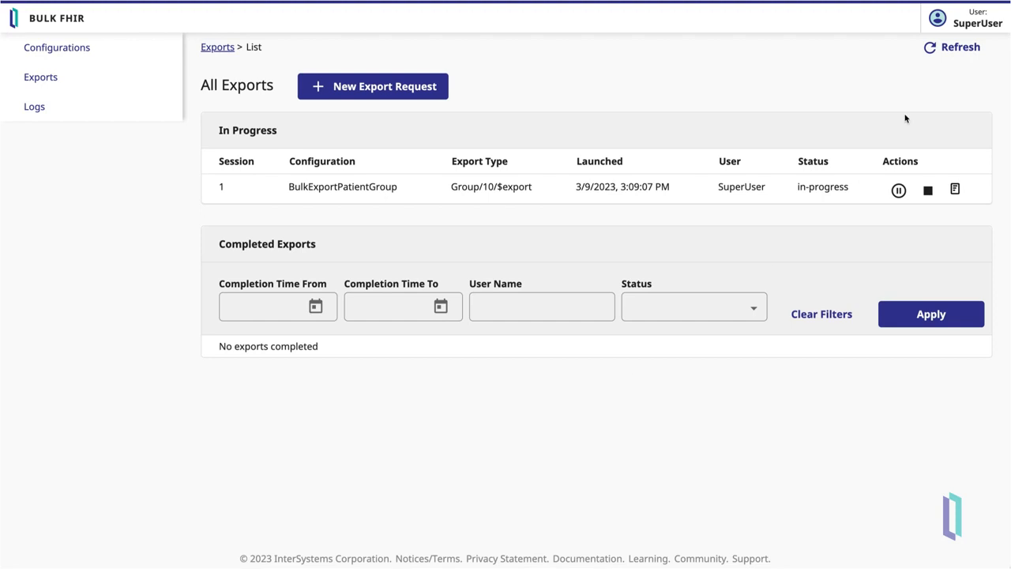
- View the export session's files and download the Encounter ndjson file
{"action": "left_click", "coordinate": [955, 190]}
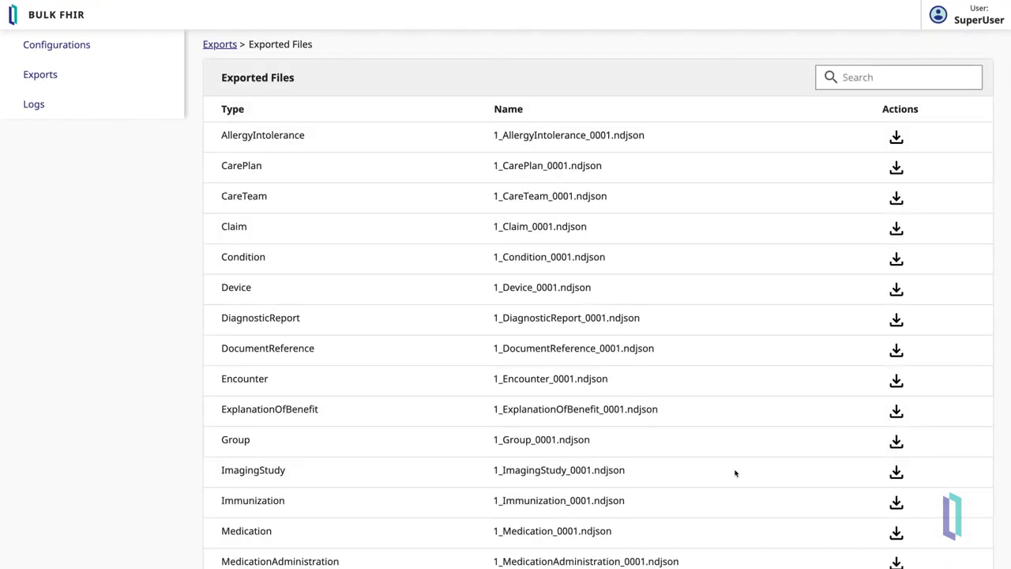
{"action": "left_click", "coordinate": [896, 380]}
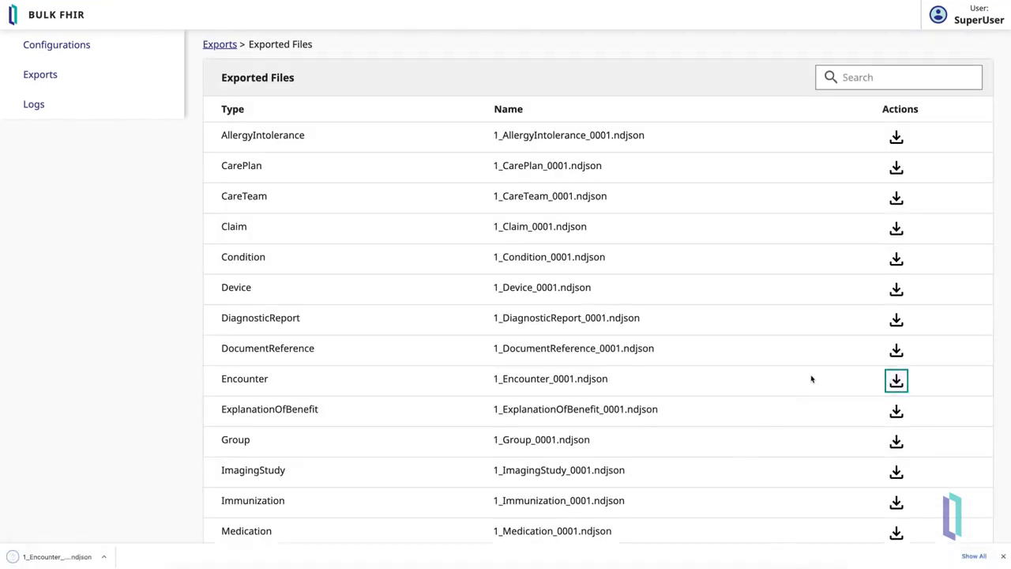
- View 1_Encounter_0001.ndjson in Sublime Text, scrolling through its per-line Encounter resources
{"action": "left_click", "coordinate": [896, 379]}
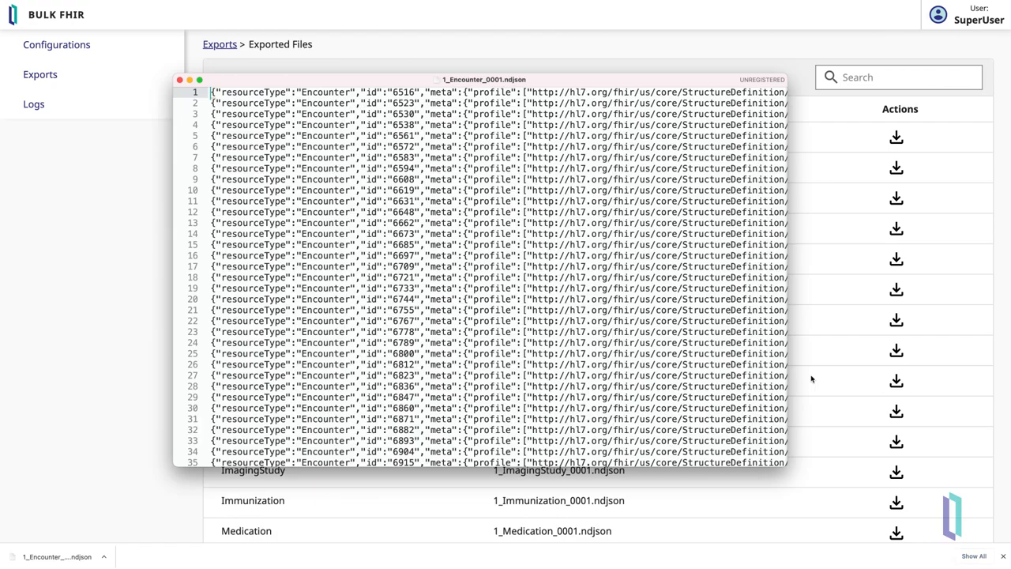
{"action": "scroll", "scroll_direction": "down", "scroll_amount": 3}
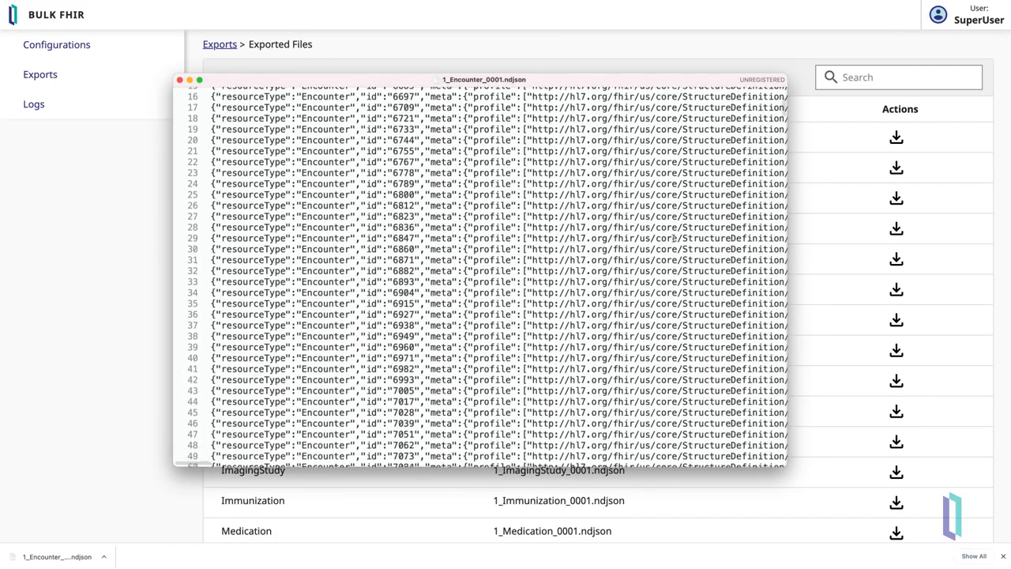
{"action": "scroll", "scroll_direction": "down", "scroll_amount": 3}
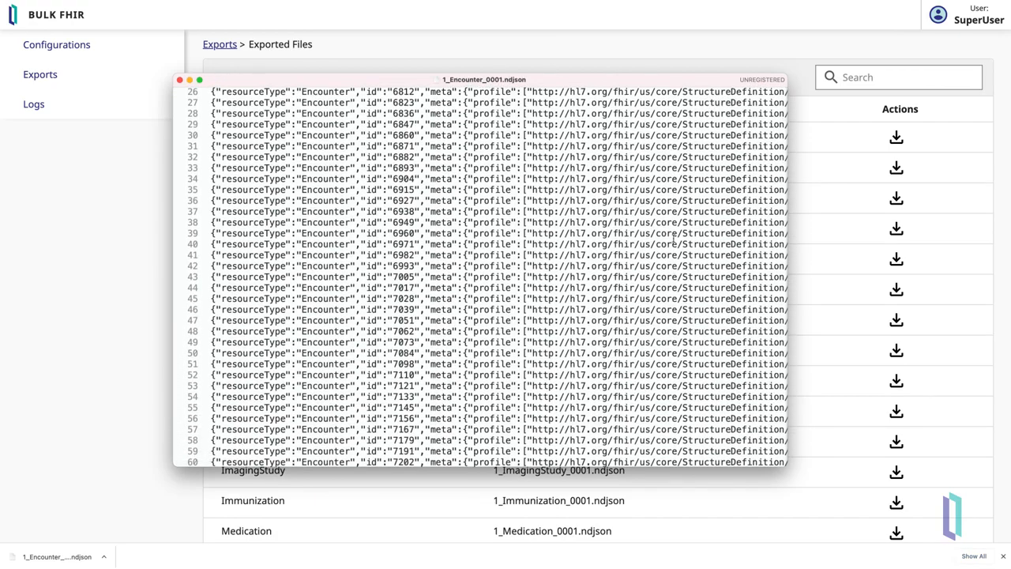